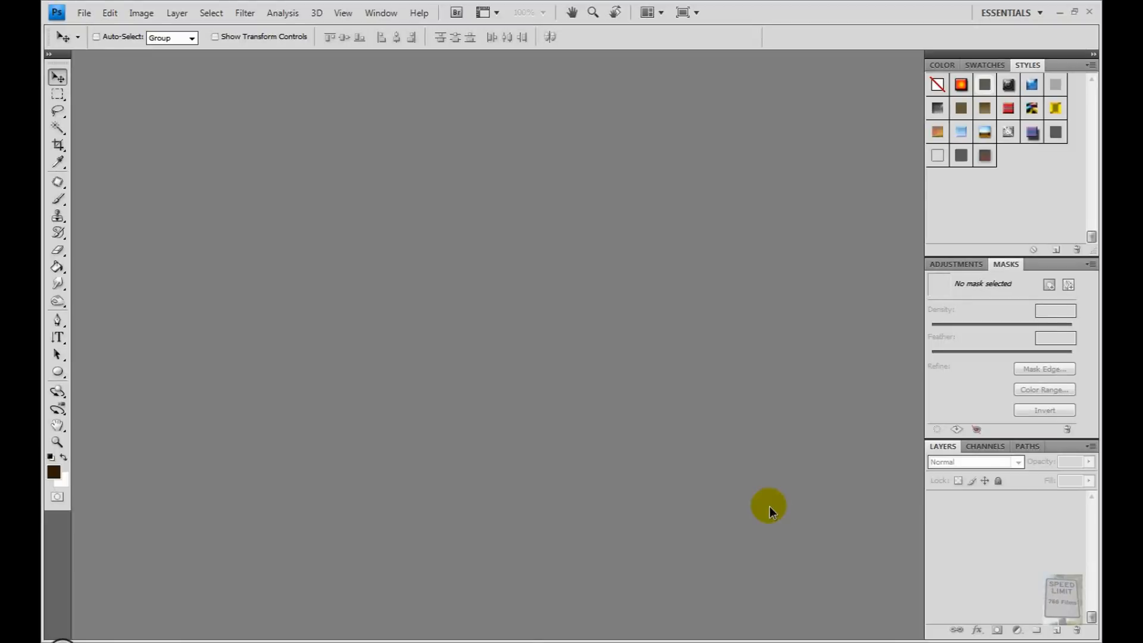
mouse_move(732, 499)
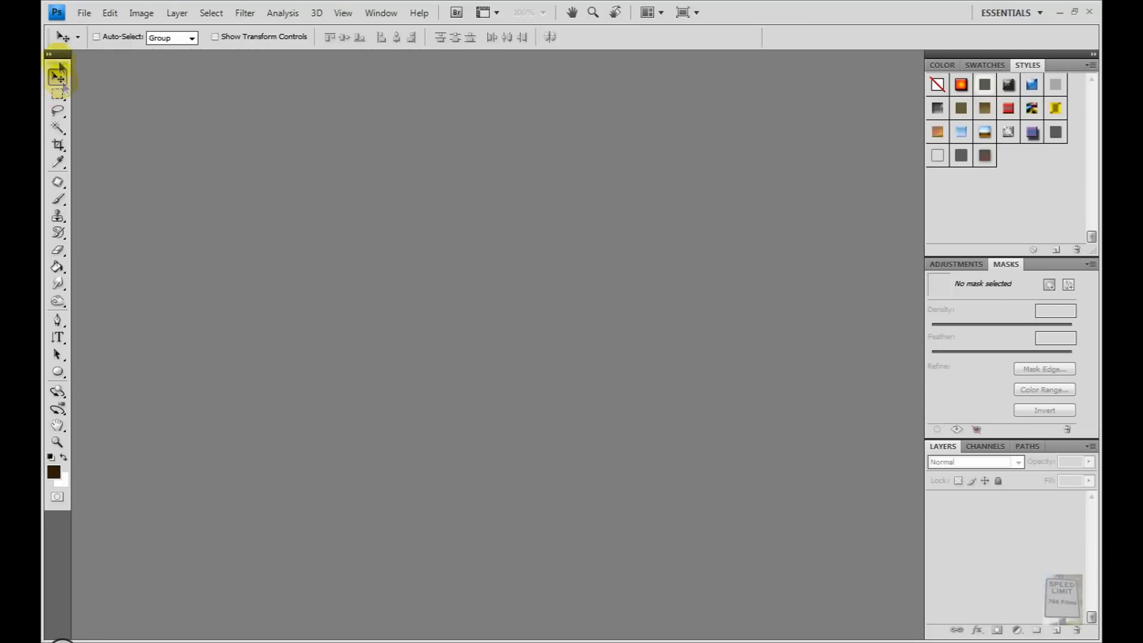
Step: Create a new 504×360 pixel document with a transparent background
left_click(83, 12)
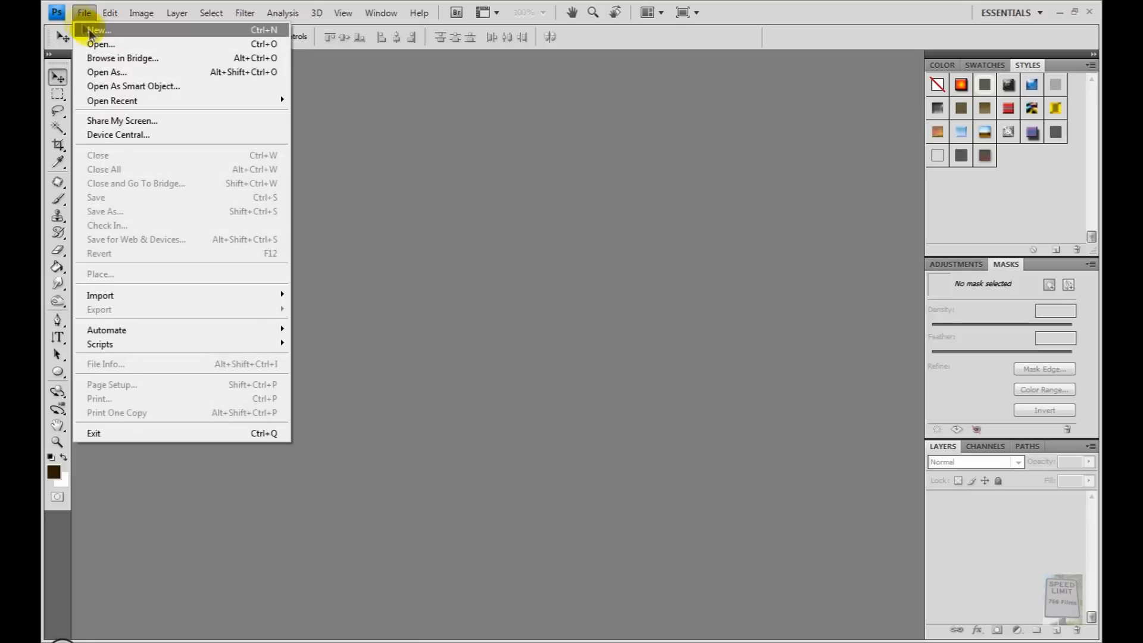
left_click(96, 29)
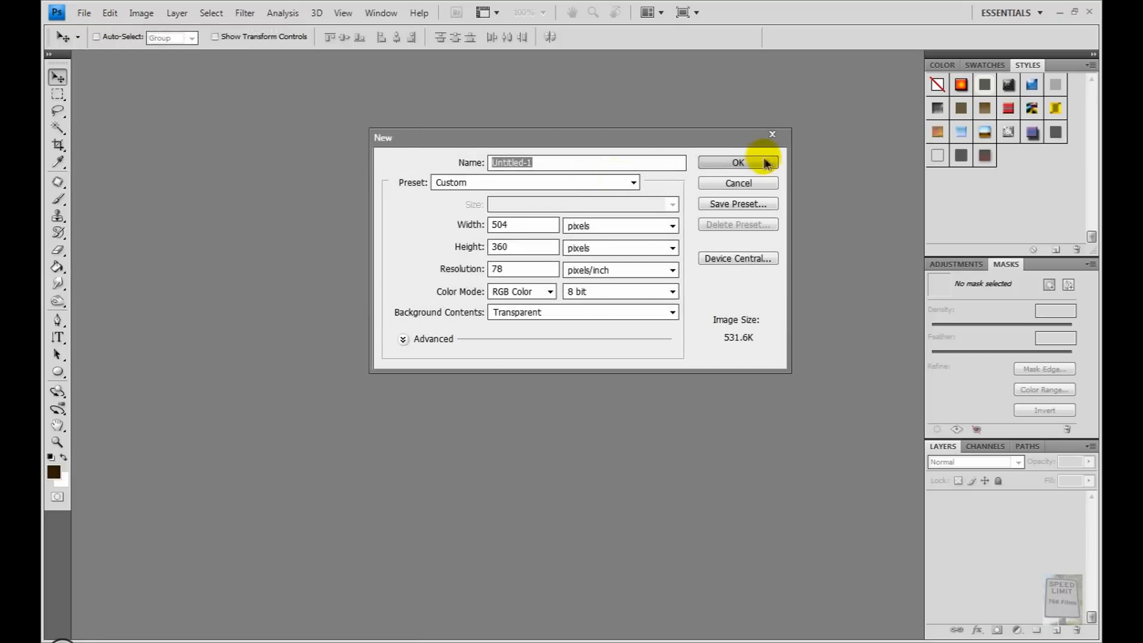
left_click(739, 162)
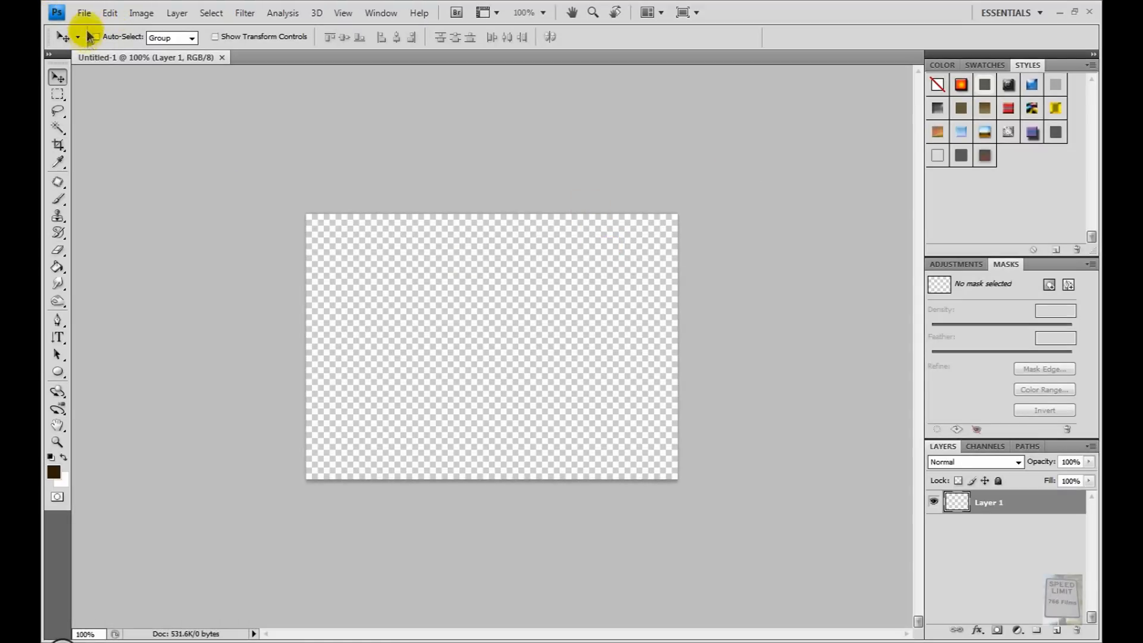
Step: Start placing the cartoon face image file into the new document
left_click(83, 12)
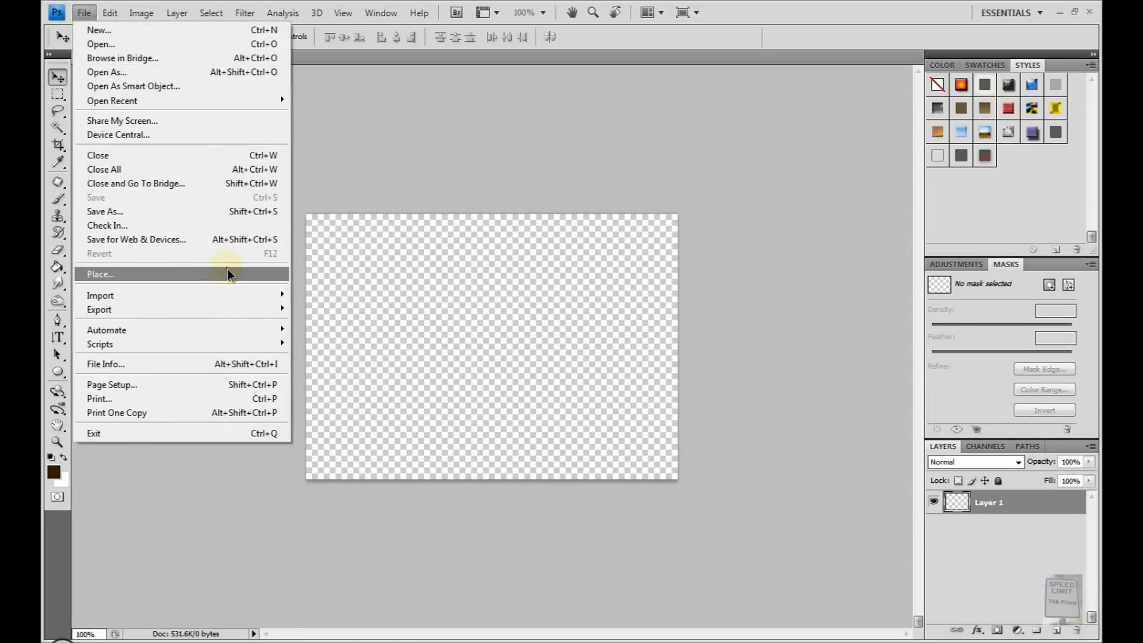
left_click(100, 274)
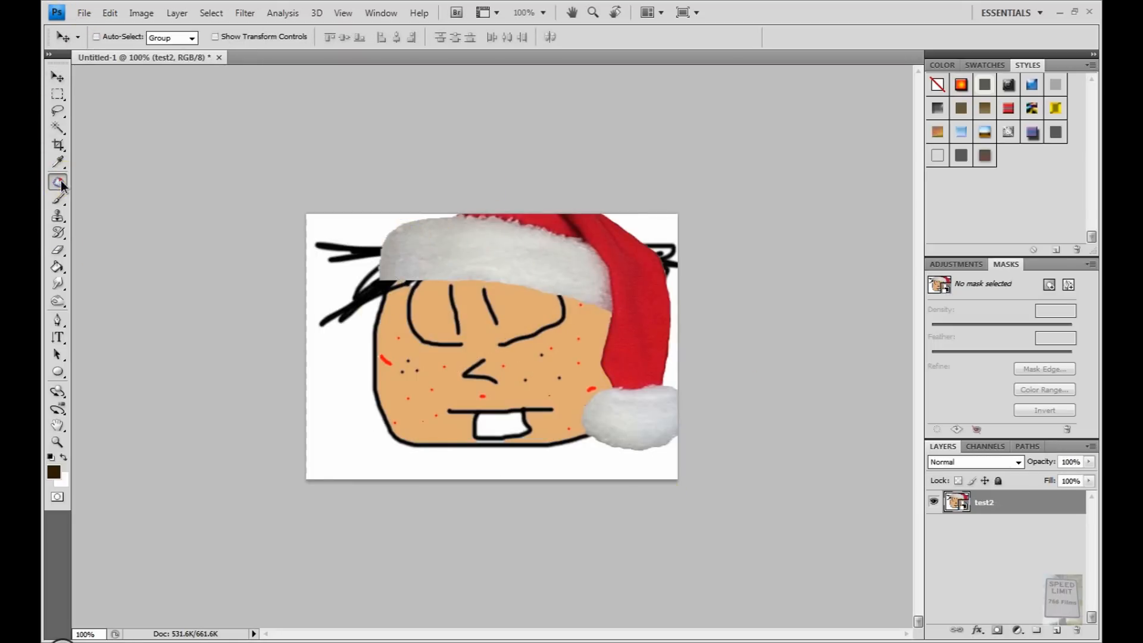
Step: Choose the Patch Tool from the healing tool group to retouch the placed face
left_click(57, 181)
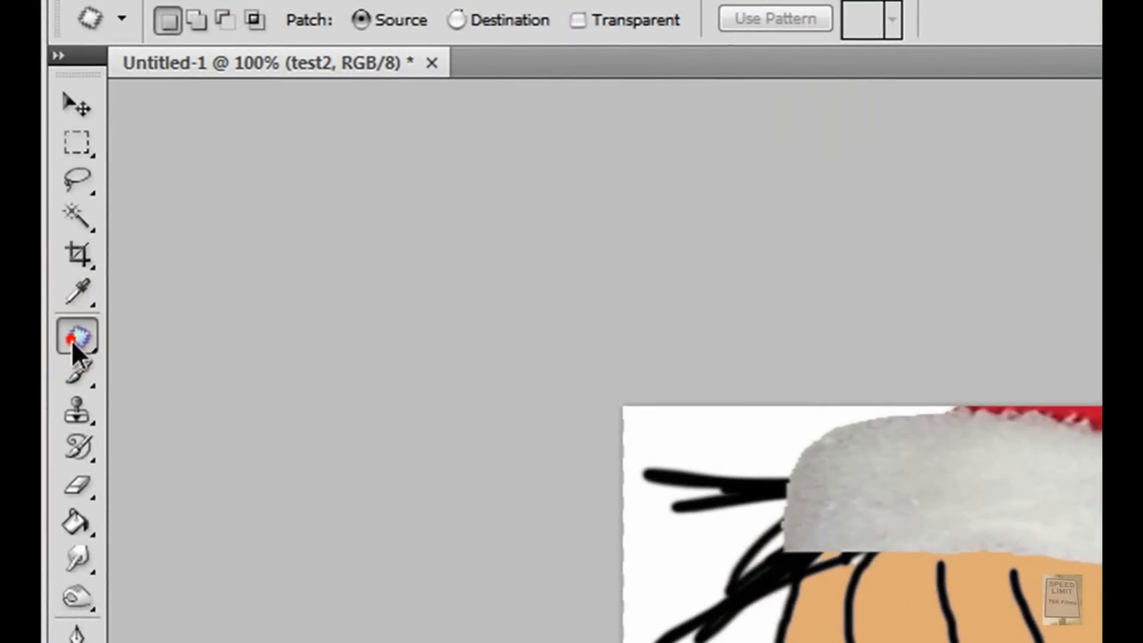
left_click(76, 336)
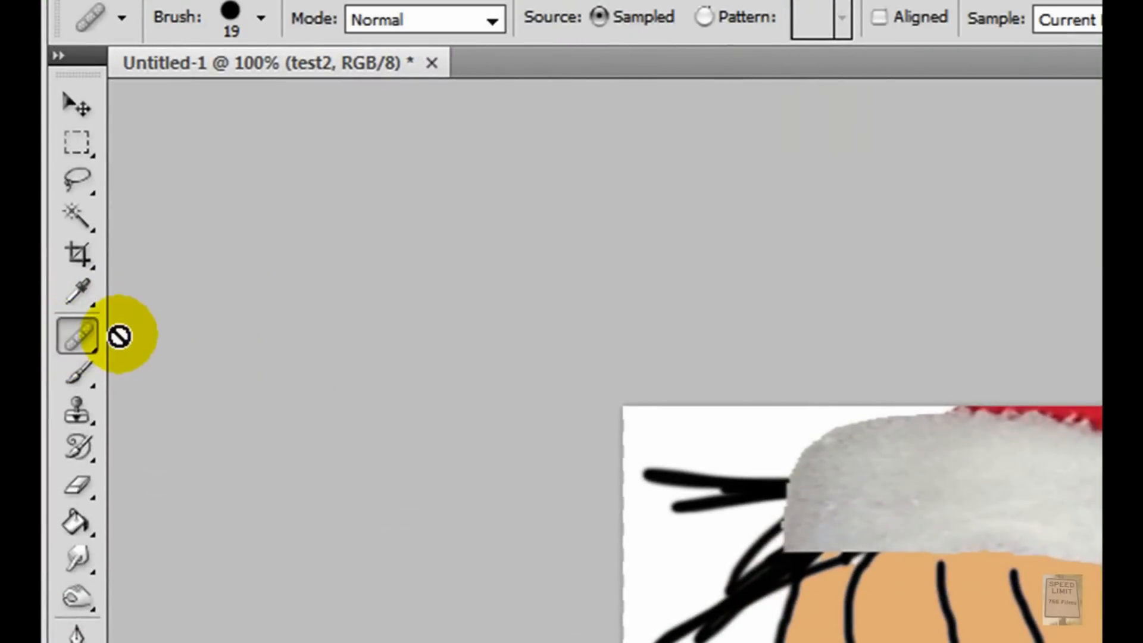
mouse_move(80, 336)
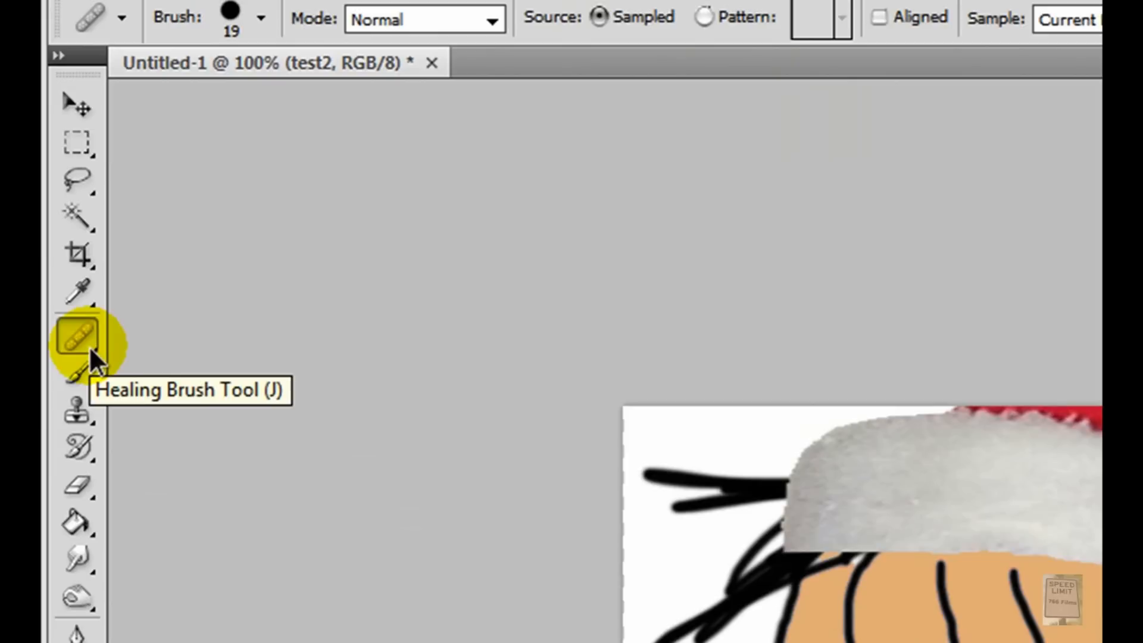
left_click(76, 336)
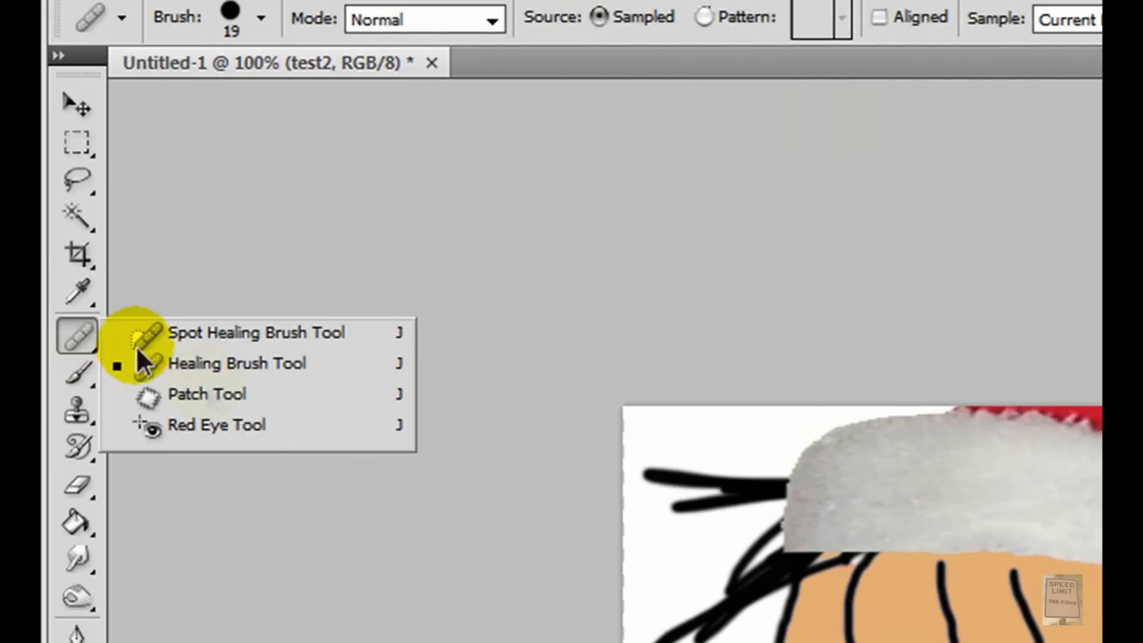
left_click(206, 394)
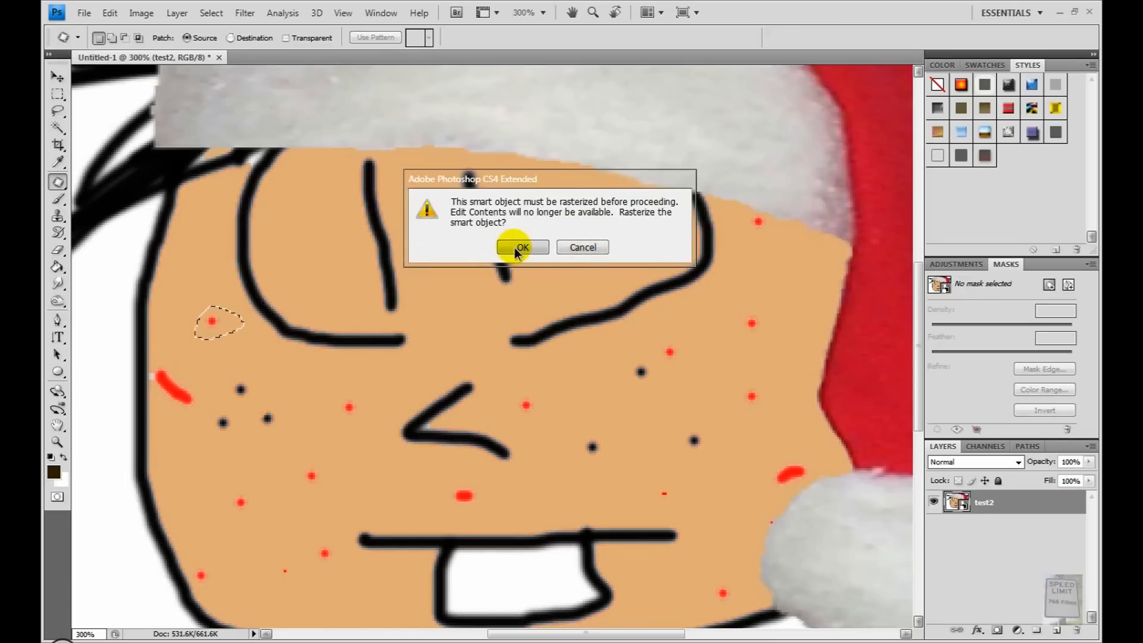
Step: Rasterize the placed face and patch the red spots on cheeks, eye and nose with clean skin
left_click(521, 246)
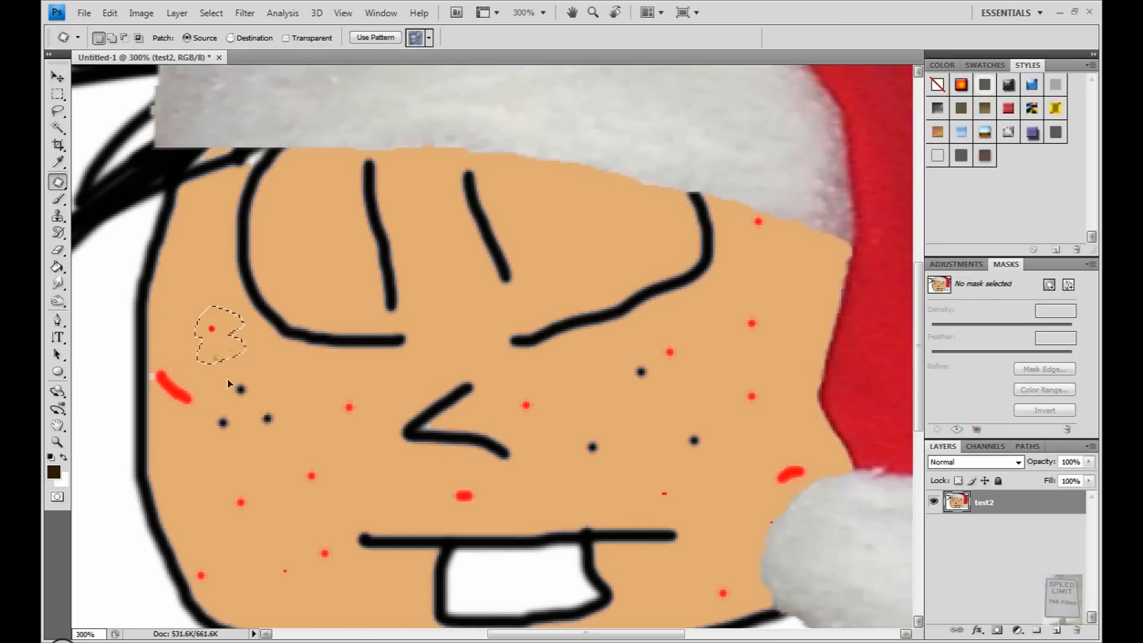
left_click_drag(219, 336, 700, 354)
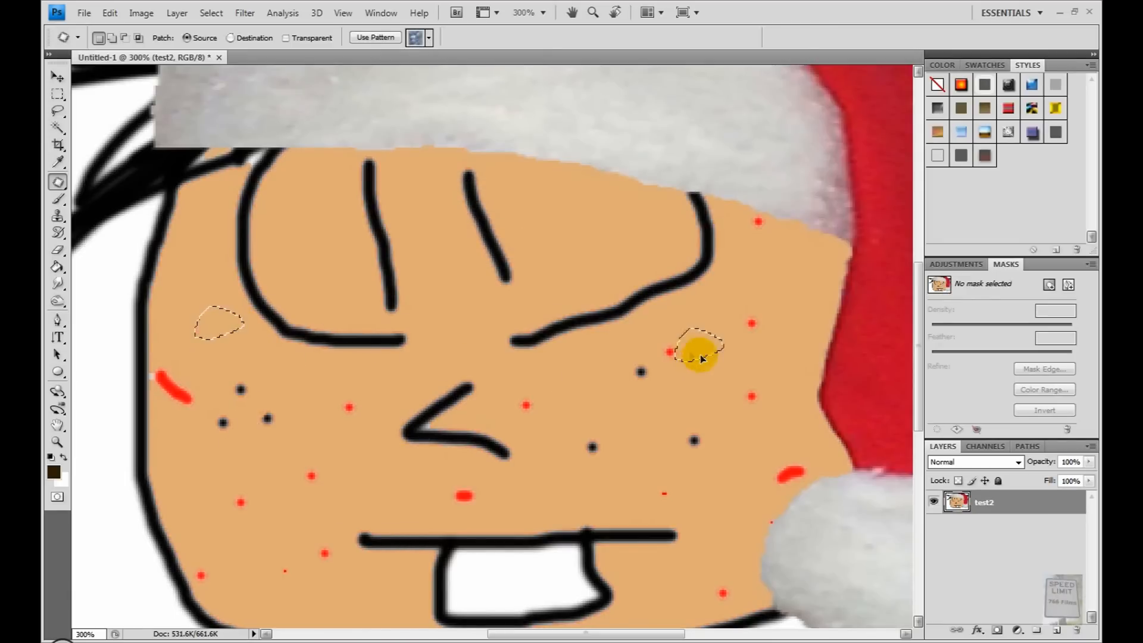
left_click_drag(700, 353, 124, 350)
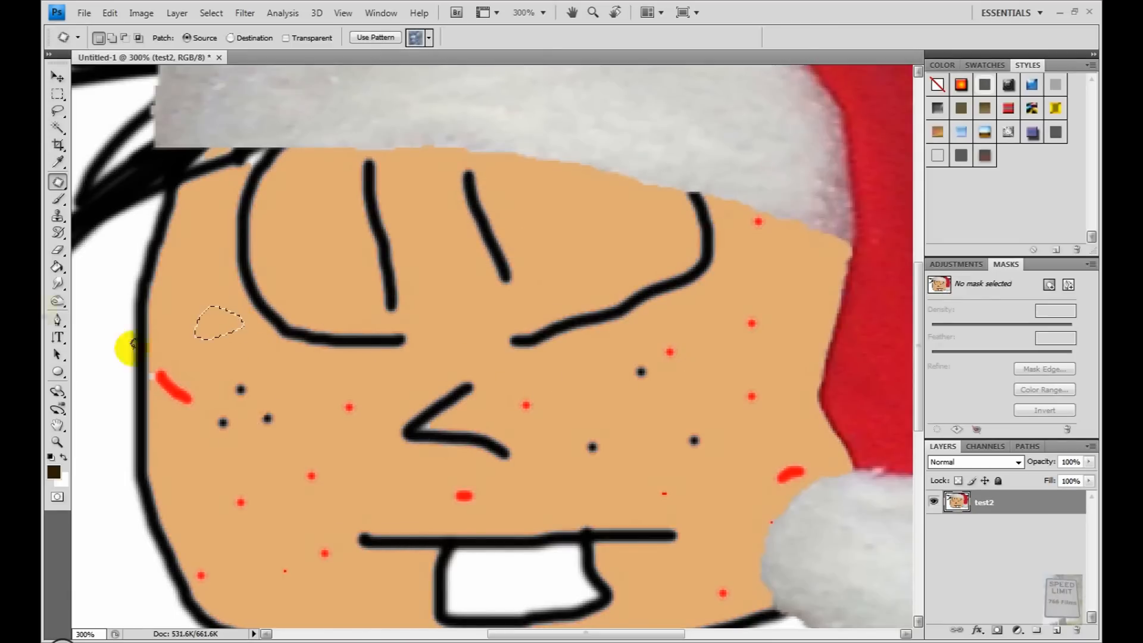
left_click_drag(219, 323, 357, 408)
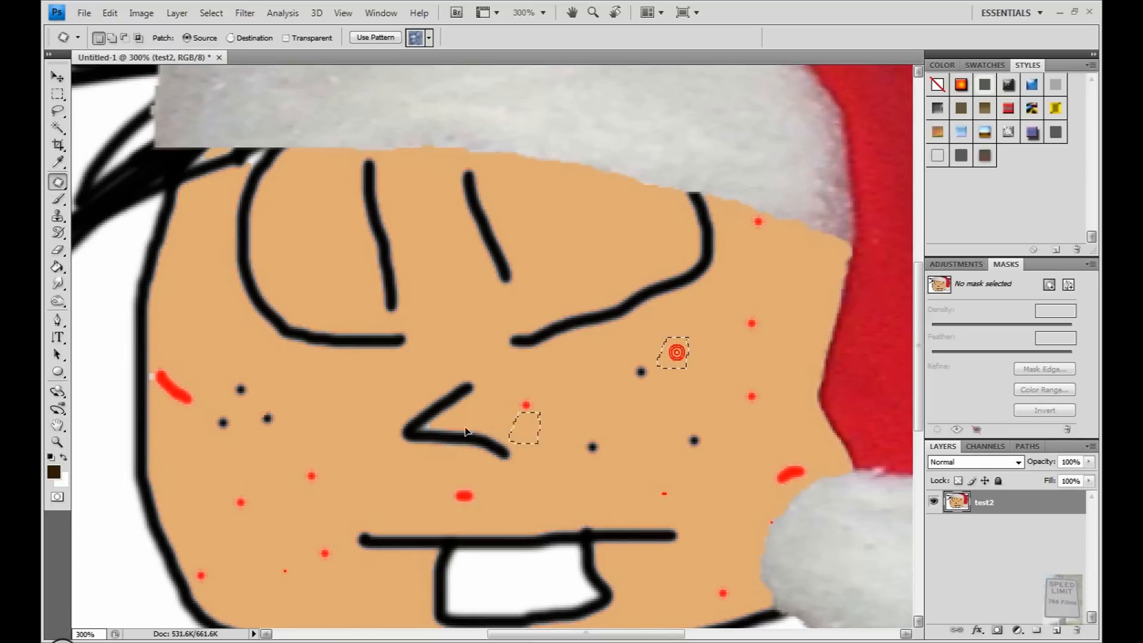
left_click_drag(674, 354, 711, 363)
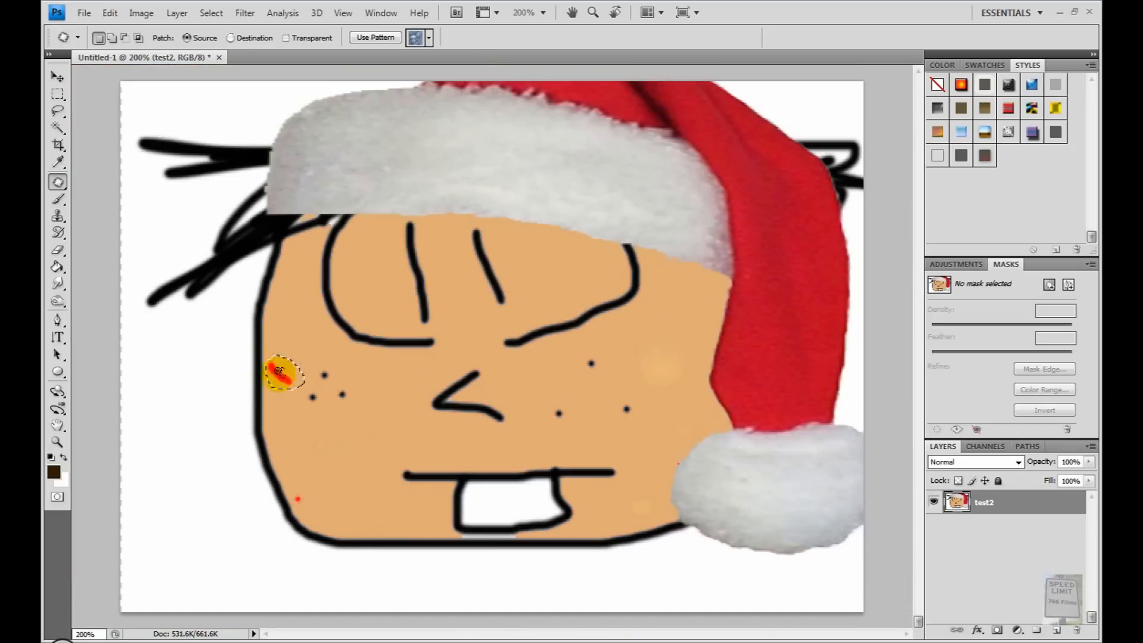
left_click(281, 372)
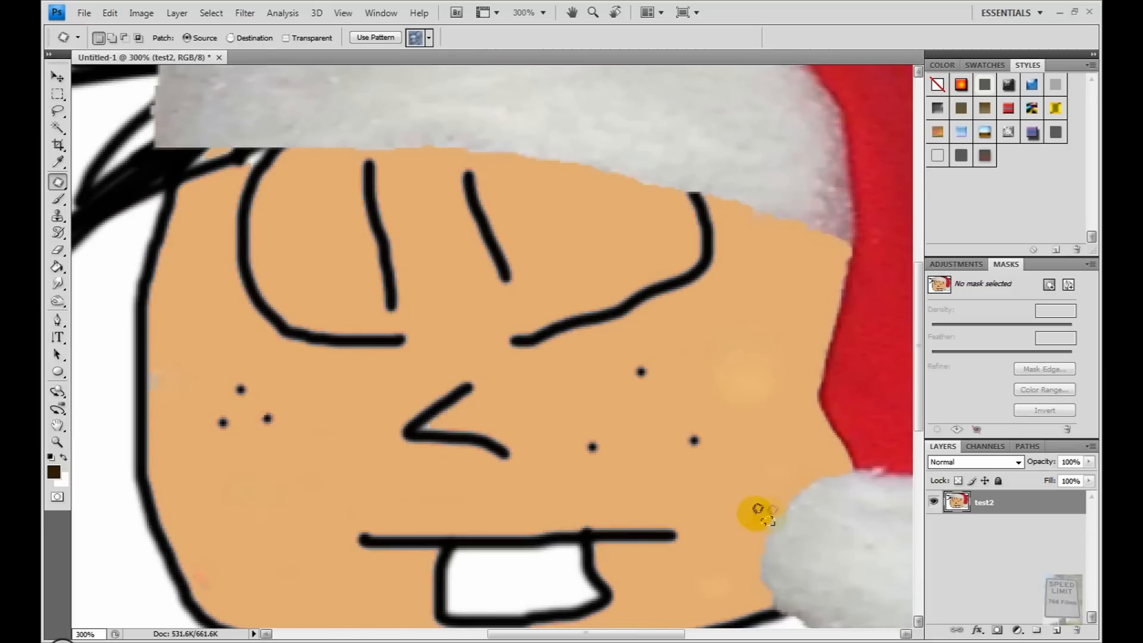
Step: Switch to the Move tool and view the retouched face at 100% size
left_click(56, 76)
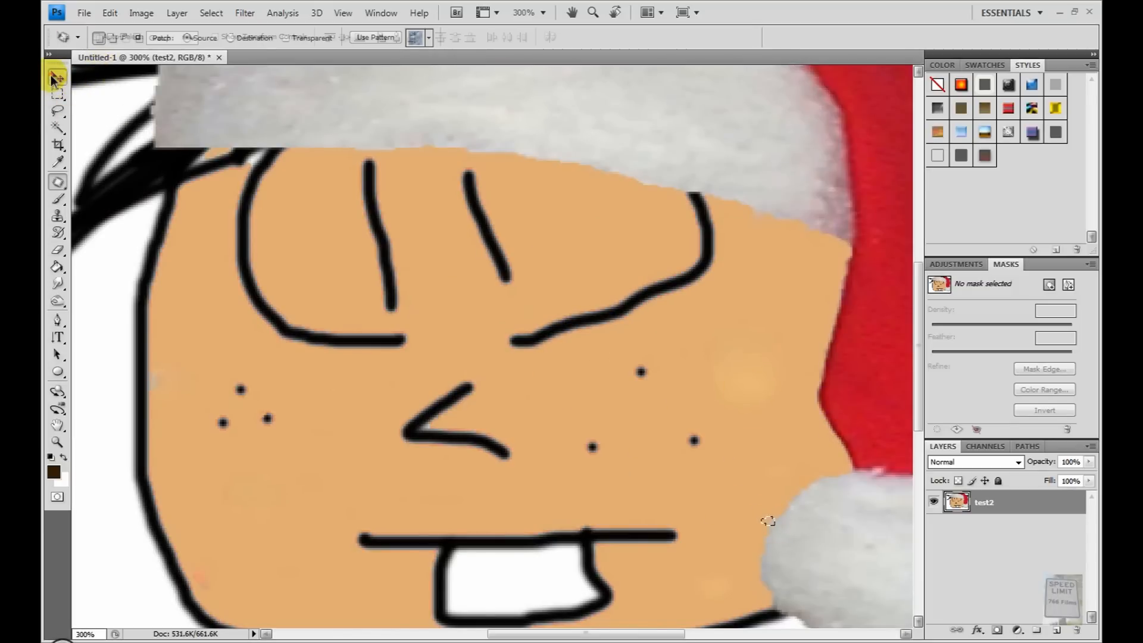
left_click(57, 76)
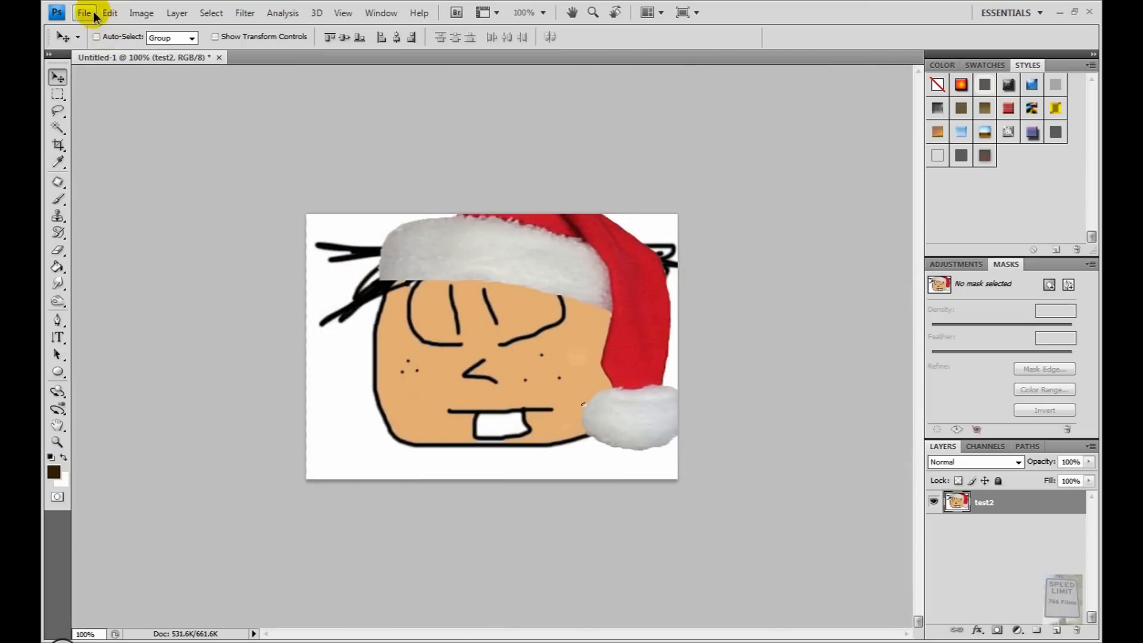
left_click(84, 12)
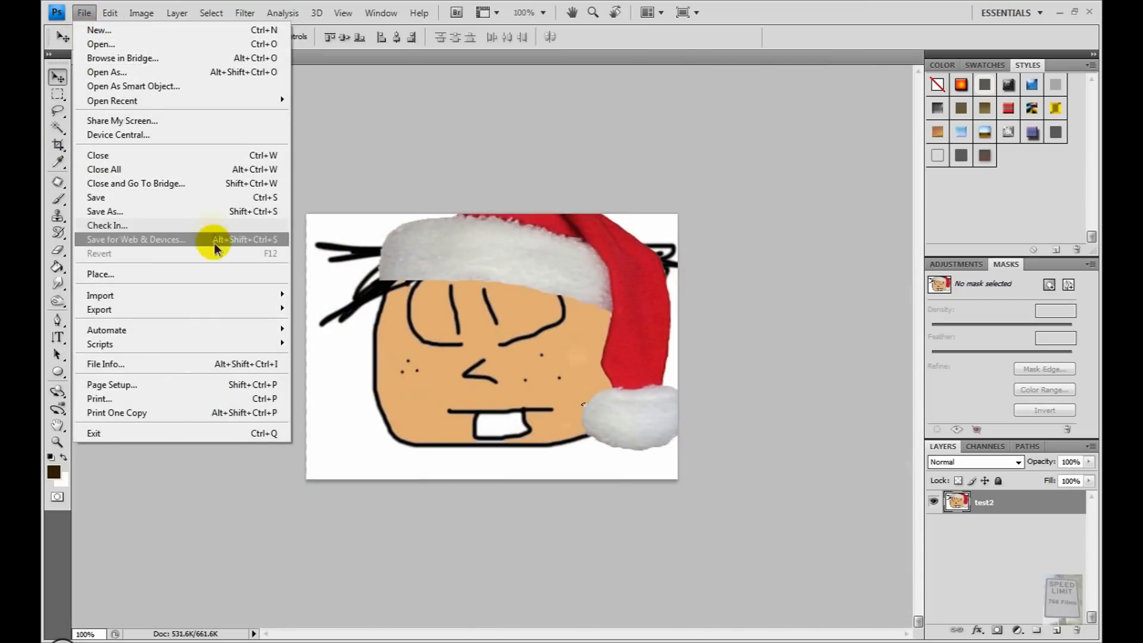
Step: Export via Save for Web as maximum-quality JPEG, replacing the existing Untitled-1.jpg
left_click(135, 240)
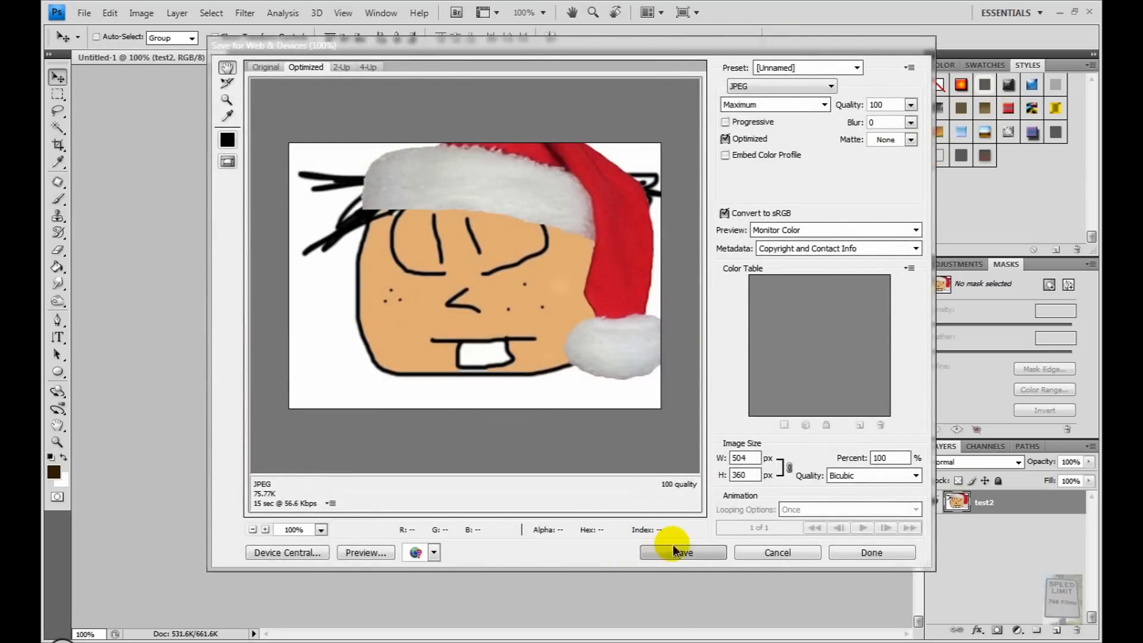
left_click(681, 552)
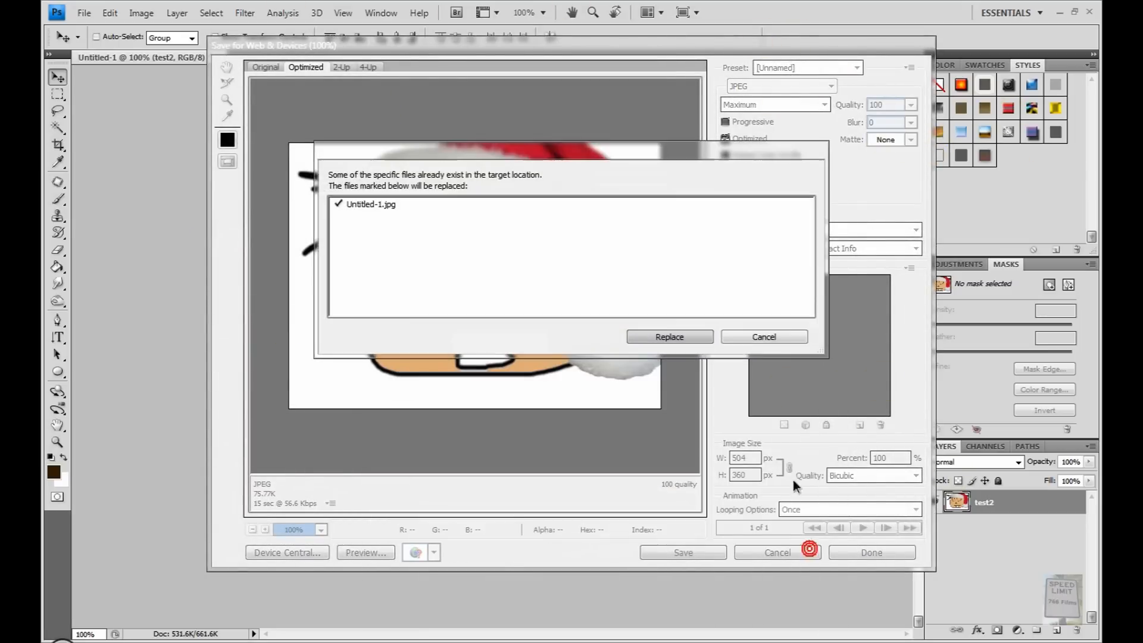
left_click(668, 335)
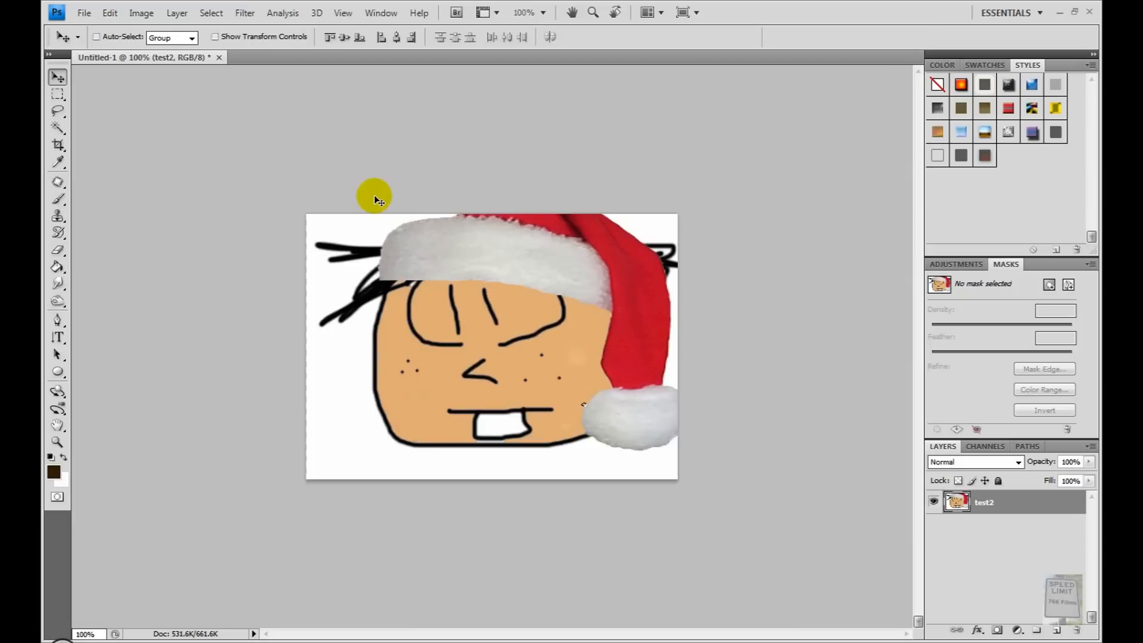
mouse_move(917, 196)
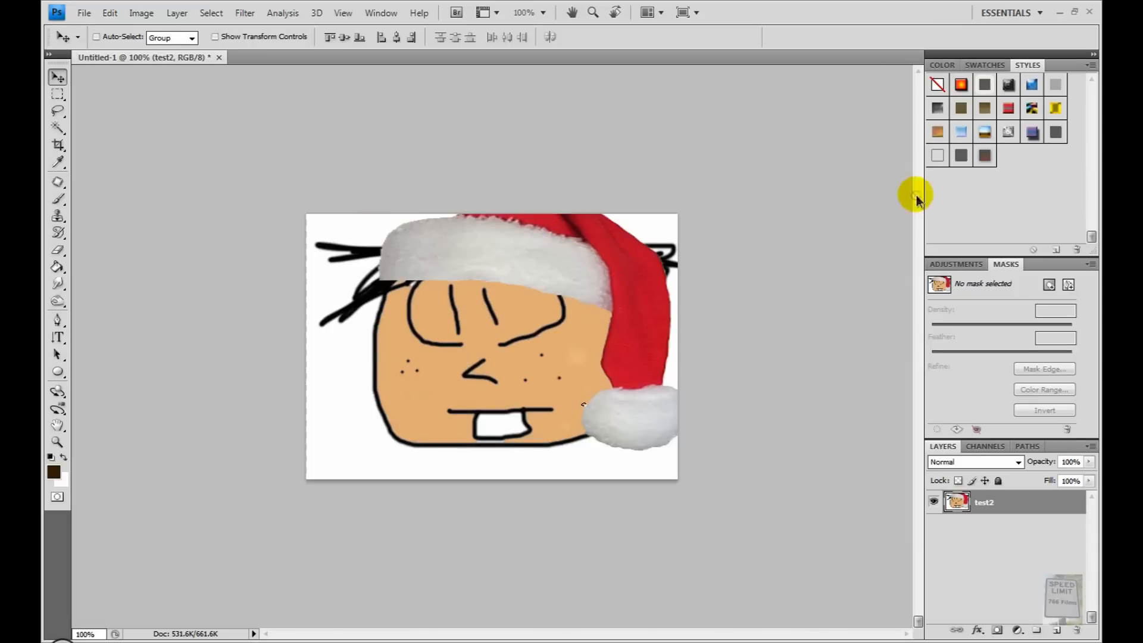